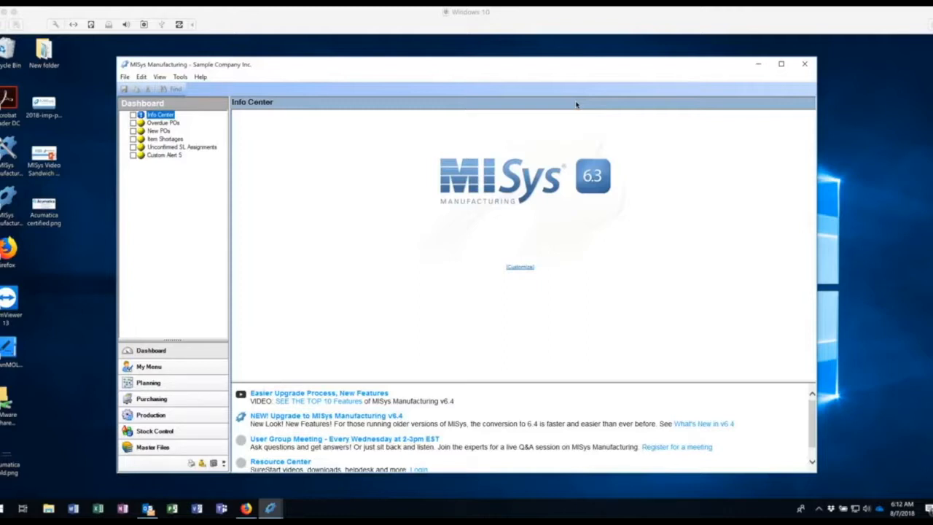
mouse_move(580, 129)
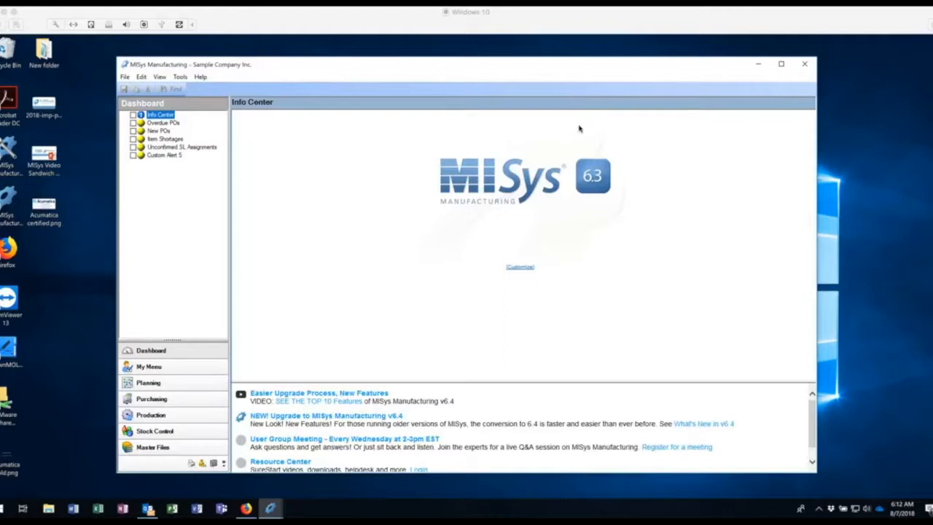
mouse_move(214, 468)
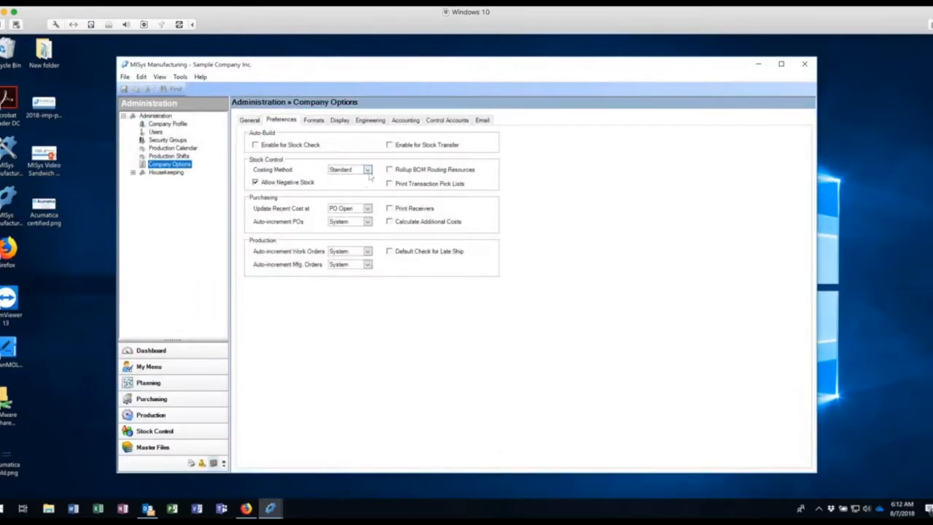
Drop down the Costing Method list to show Standard, Average, FIFO and LIFO
left_click(367, 169)
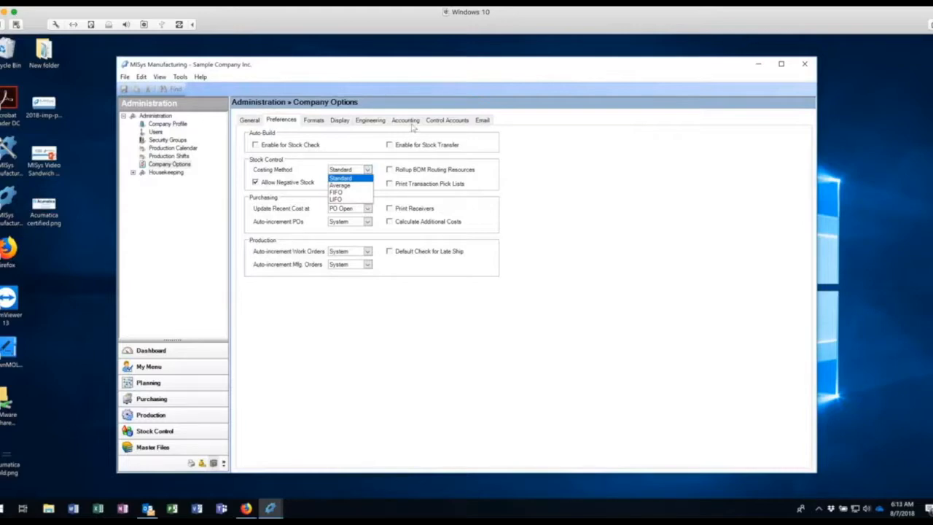
View the Sage 50 CAN 2013-2016 accounting link, then the control accounts' ledger numbers
left_click(405, 119)
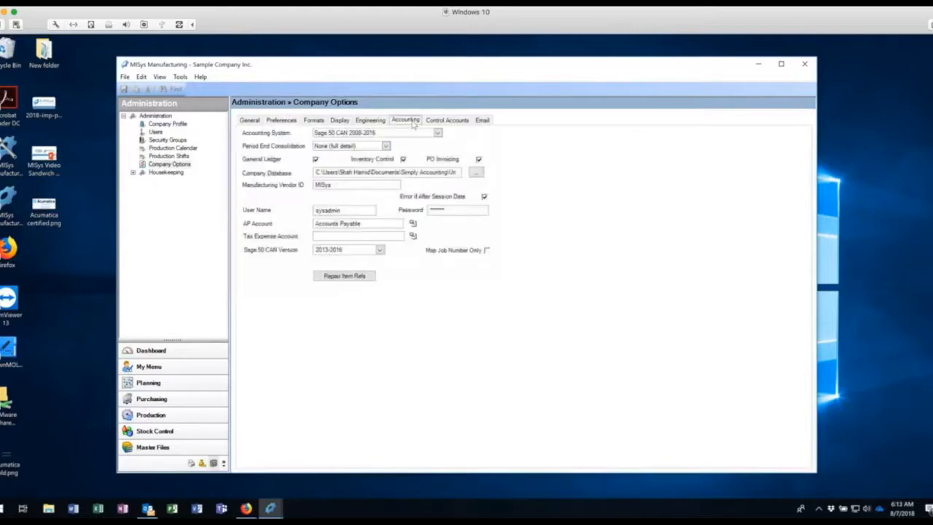
left_click(447, 119)
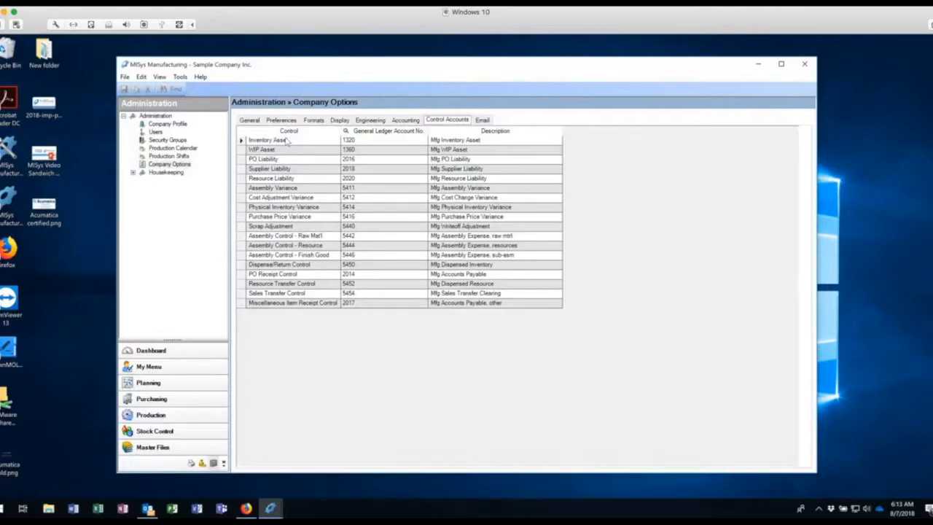
mouse_move(367, 143)
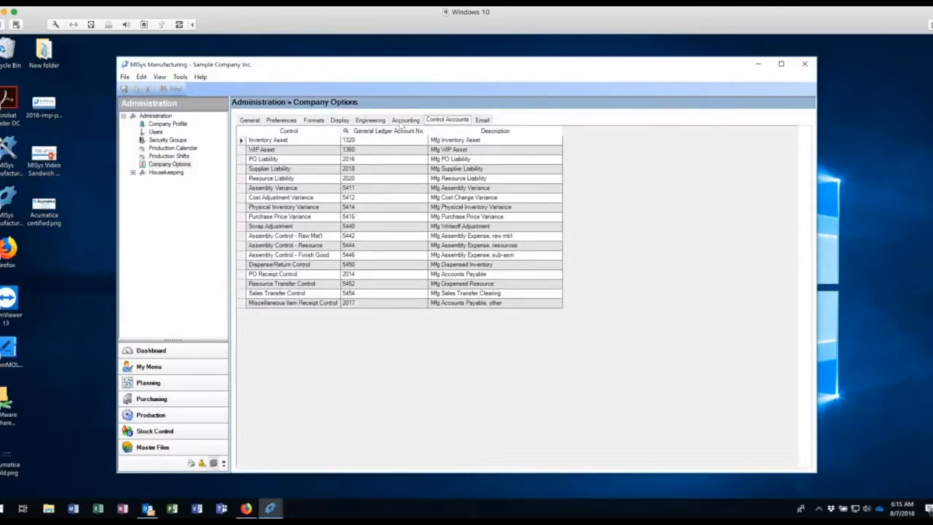
On the Accounting tab, review Period End Consolidation options and keep None (full detail)
left_click(405, 119)
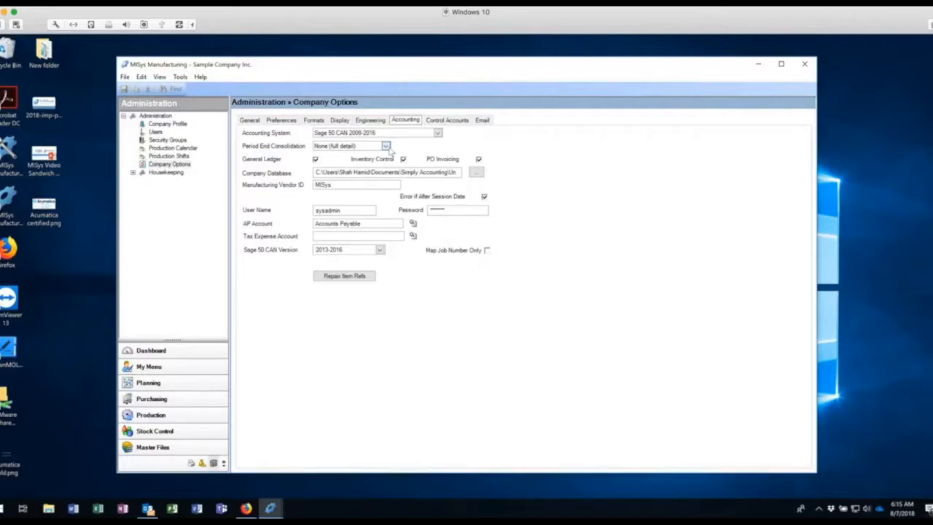
left_click(386, 146)
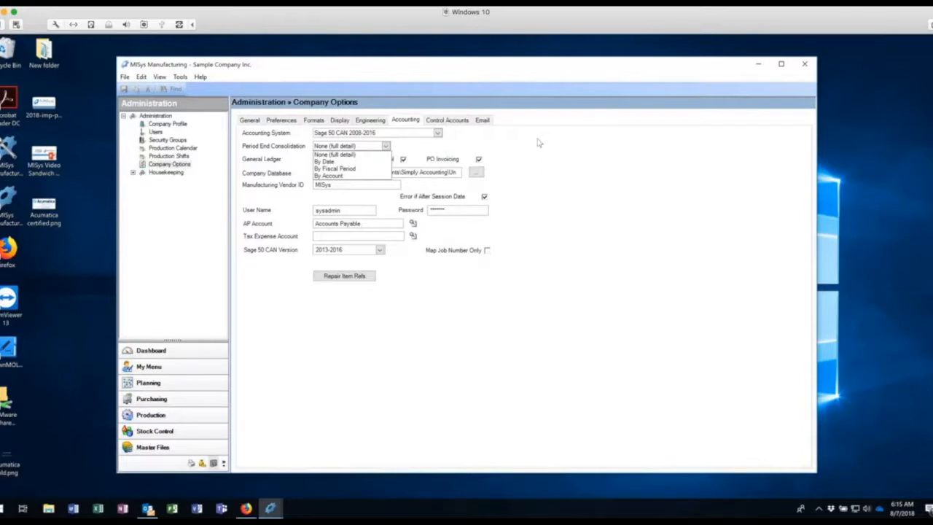
left_click(333, 154)
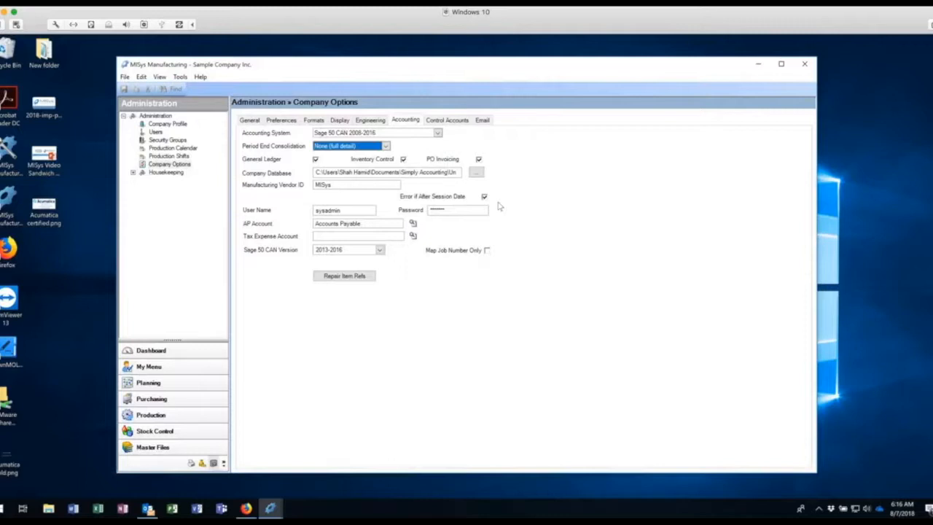
mouse_move(470, 227)
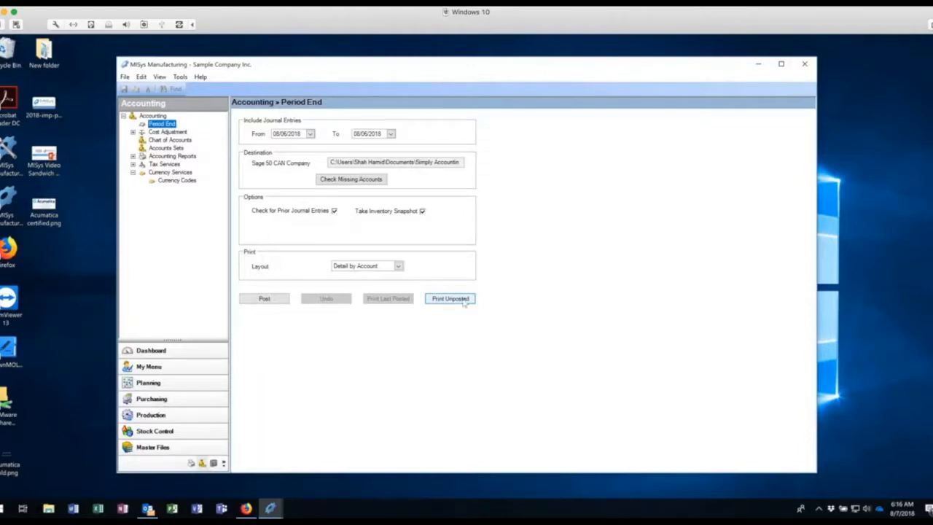
left_click(450, 298)
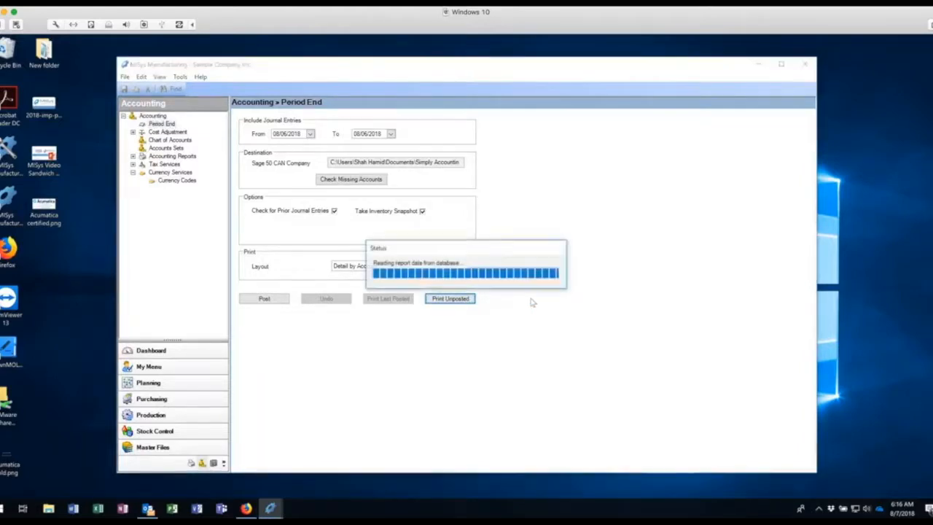
left_click(450, 298)
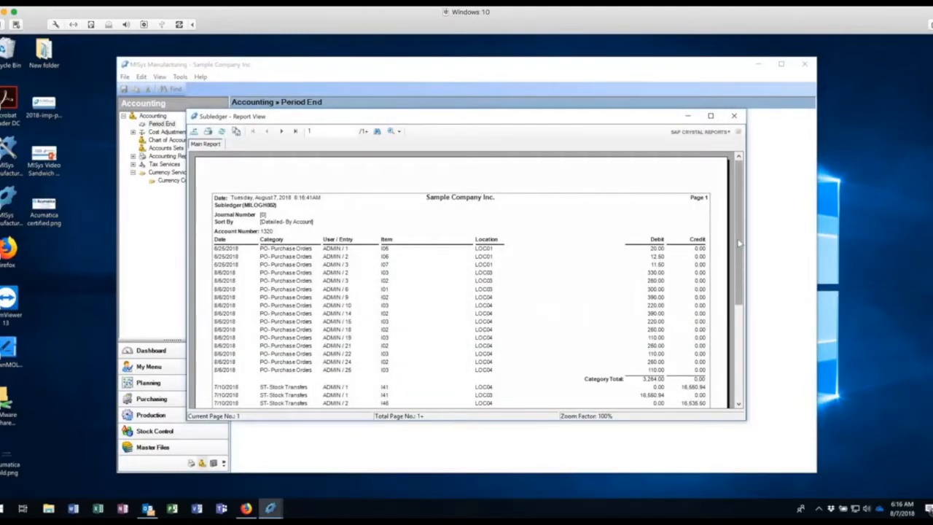
scroll("down", 3)
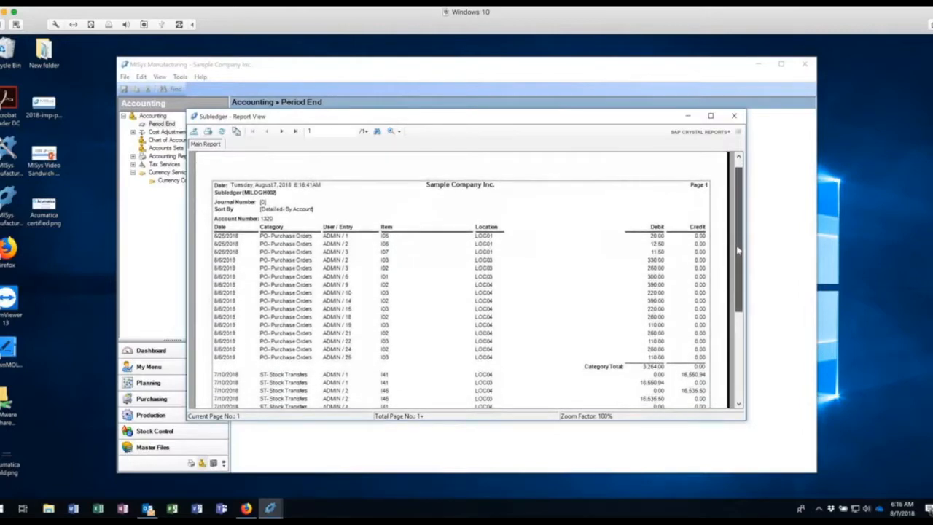
scroll("down", 3)
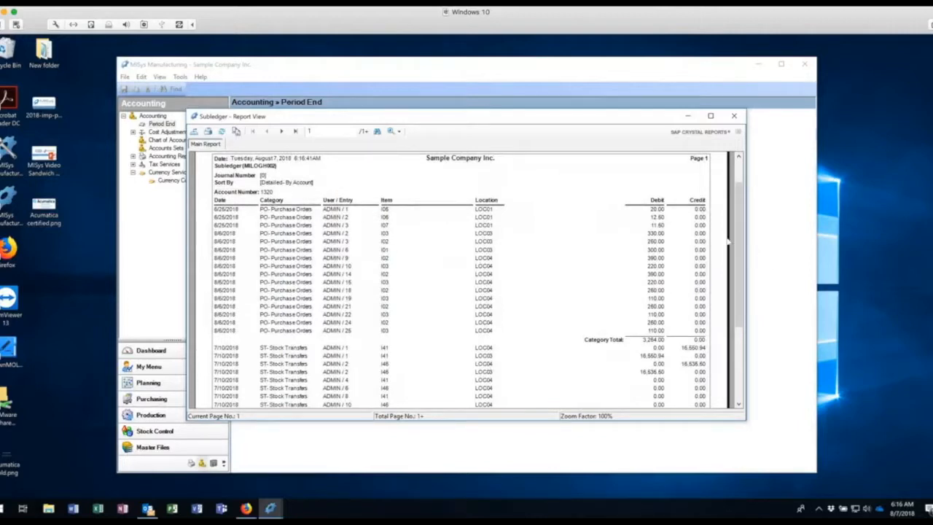
scroll("down", 3)
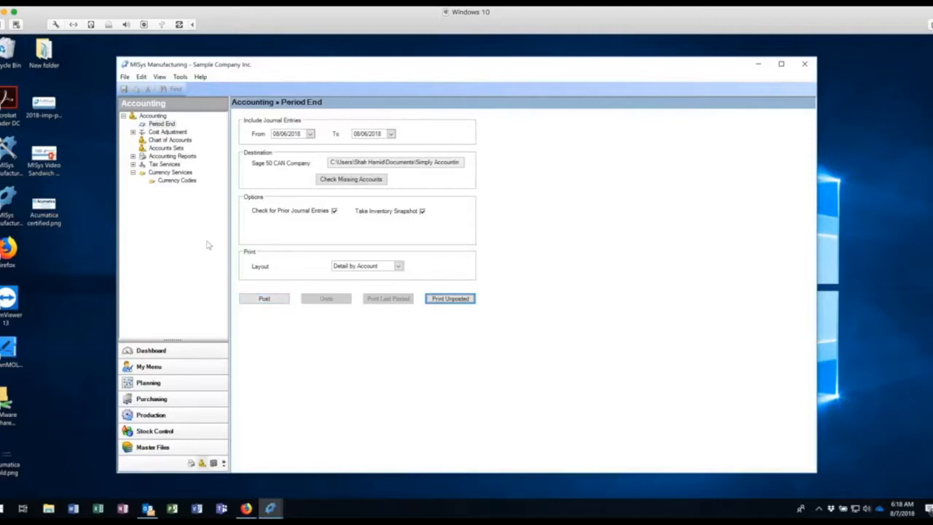
mouse_move(164, 155)
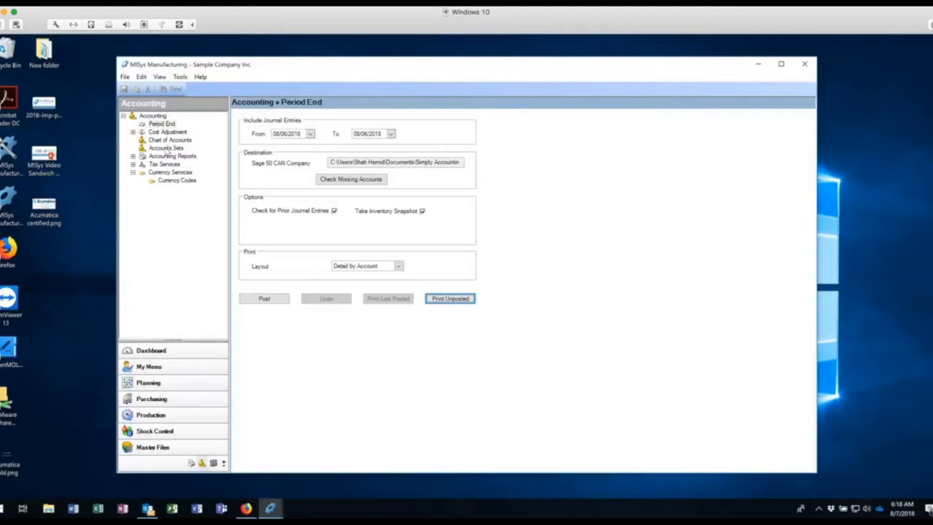
left_click(165, 147)
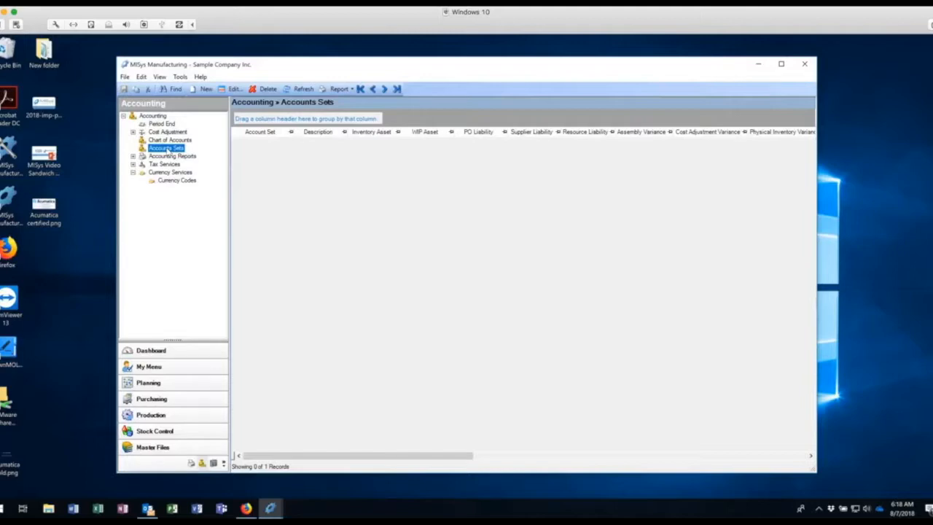
left_click(170, 140)
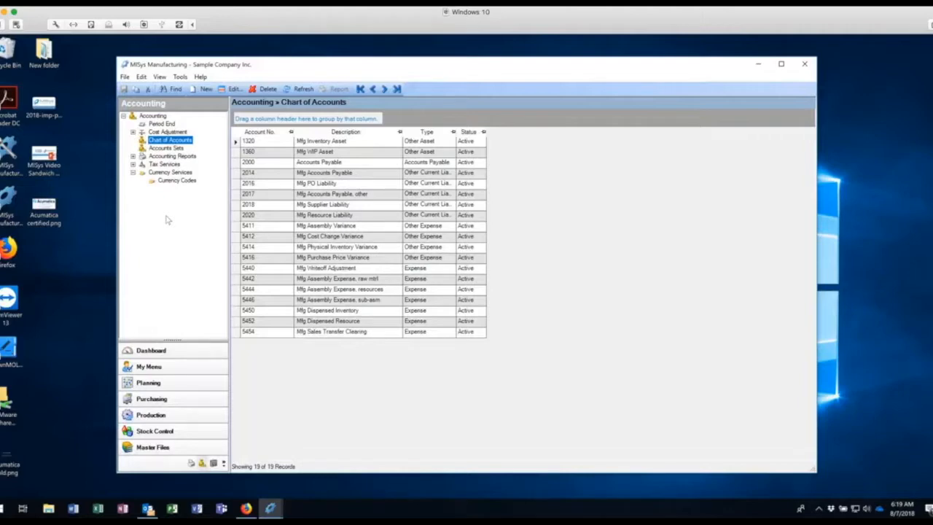
mouse_move(177, 186)
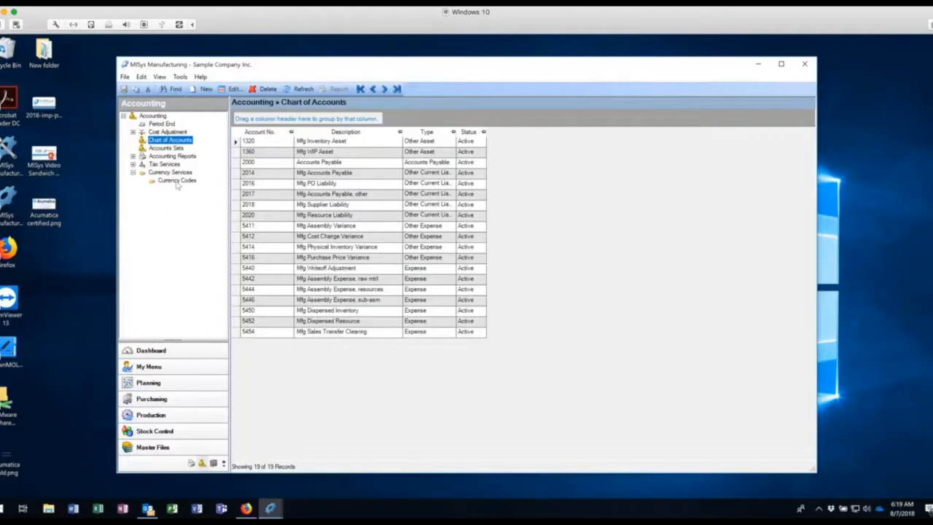
Open Currency Codes under Currency Services to list 16 currencies with symbols and rates
left_click(176, 180)
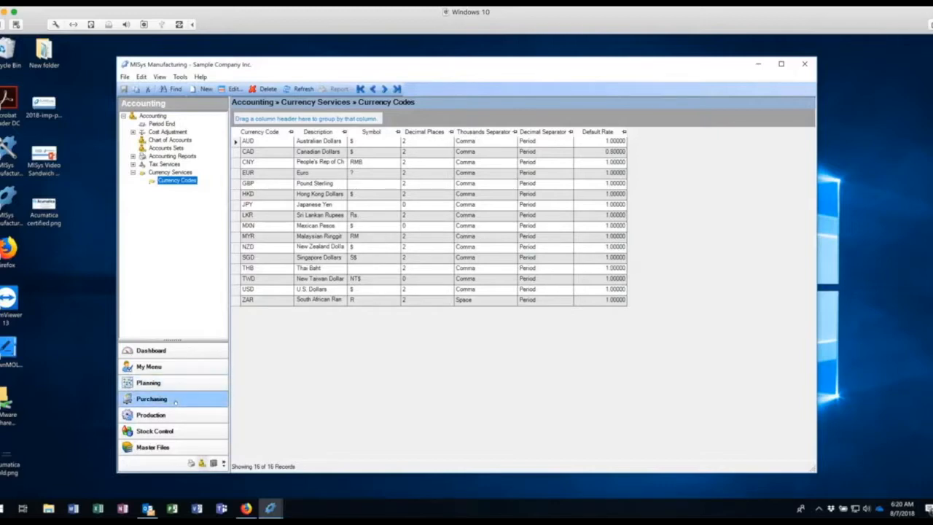
Switch to Purchasing and select purchase order P10 in the Purchase Orders list
left_click(152, 399)
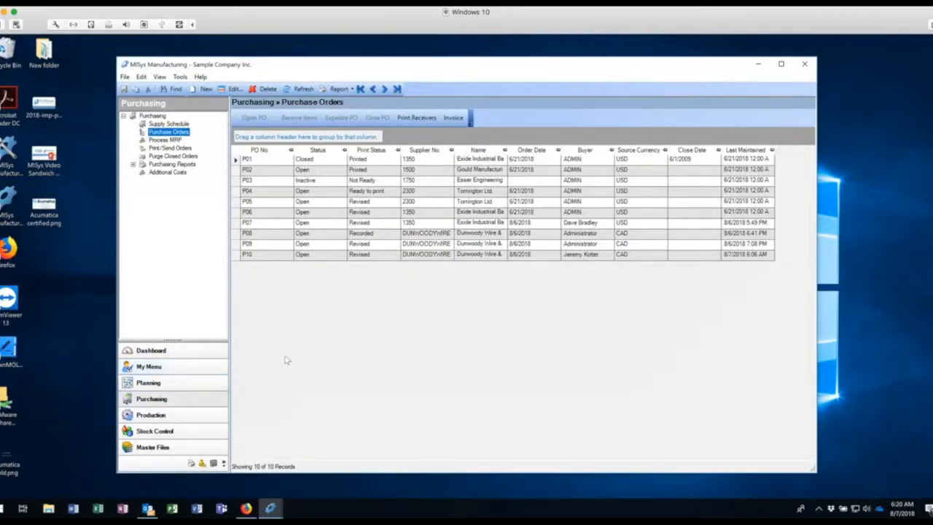
mouse_move(297, 337)
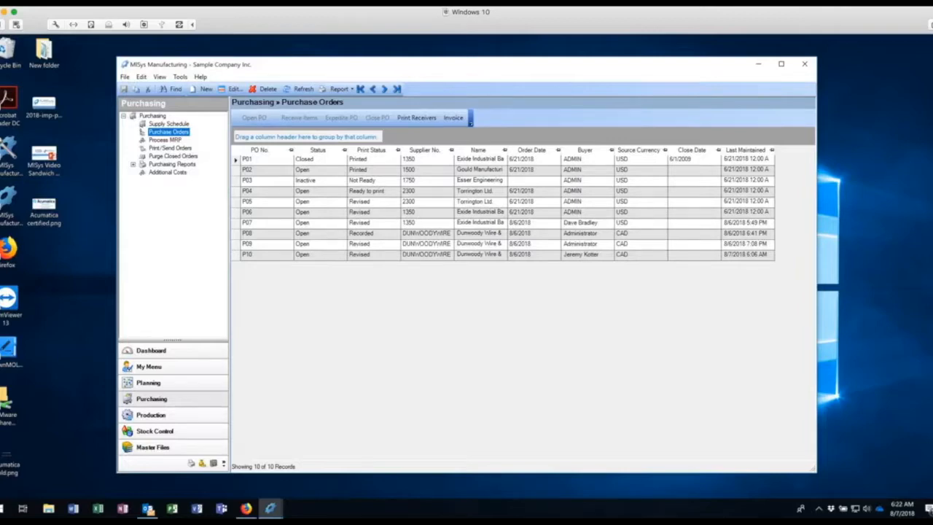
mouse_move(328, 315)
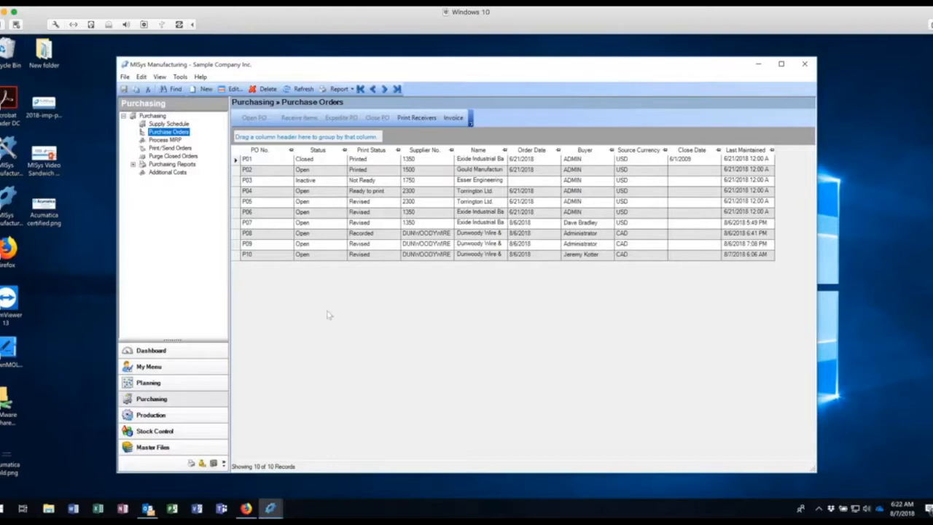
left_click(426, 255)
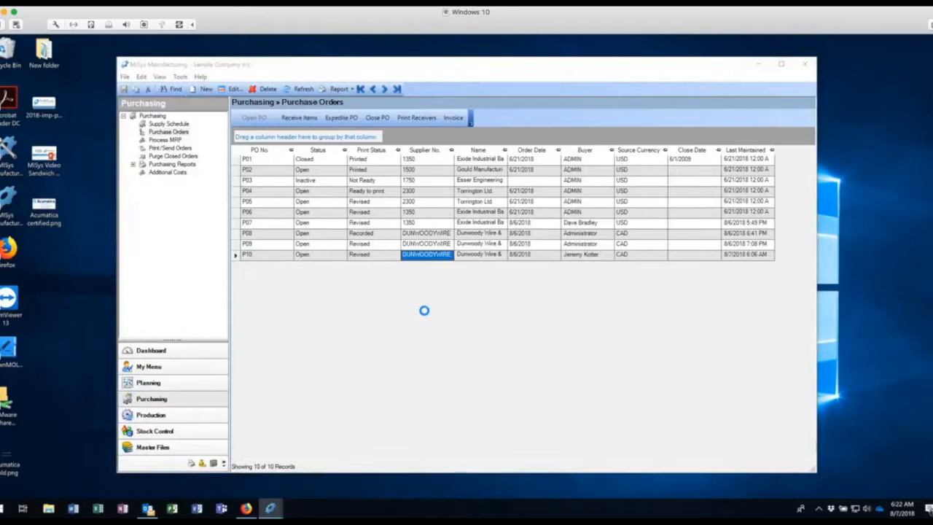
Open purchase order P10 from Dunwoody Wire & Cable, showing its three lines
double_click(427, 253)
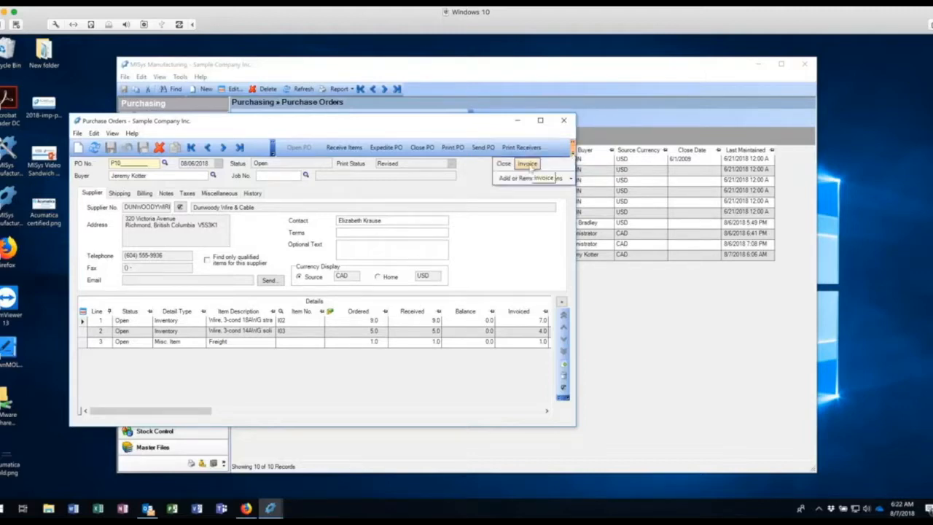
Choose Invoice for P10 so Sage 50 connects and Invoice PO Items opens
left_click(526, 163)
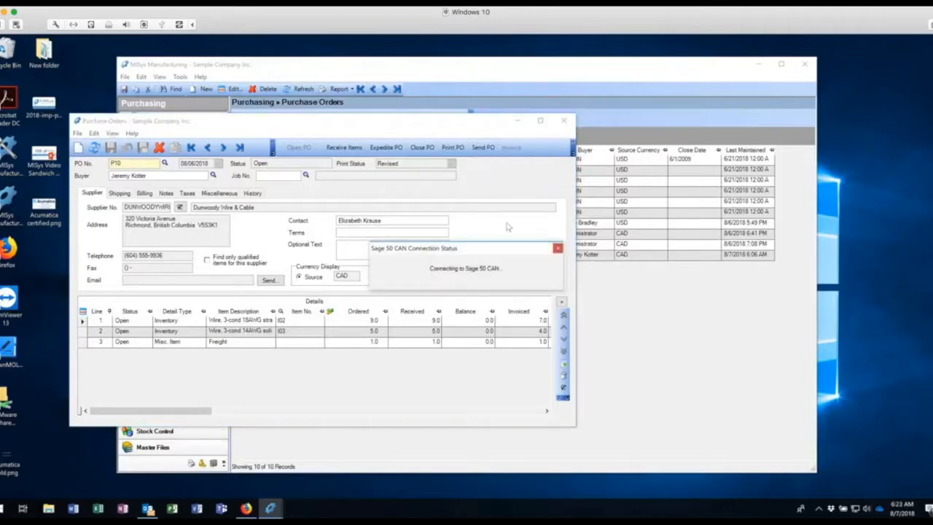
left_click(512, 147)
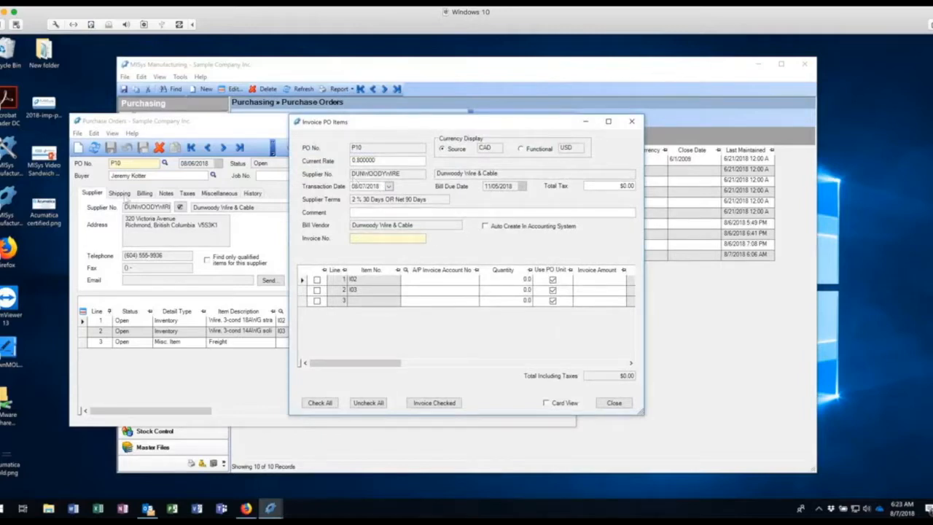
mouse_move(398, 209)
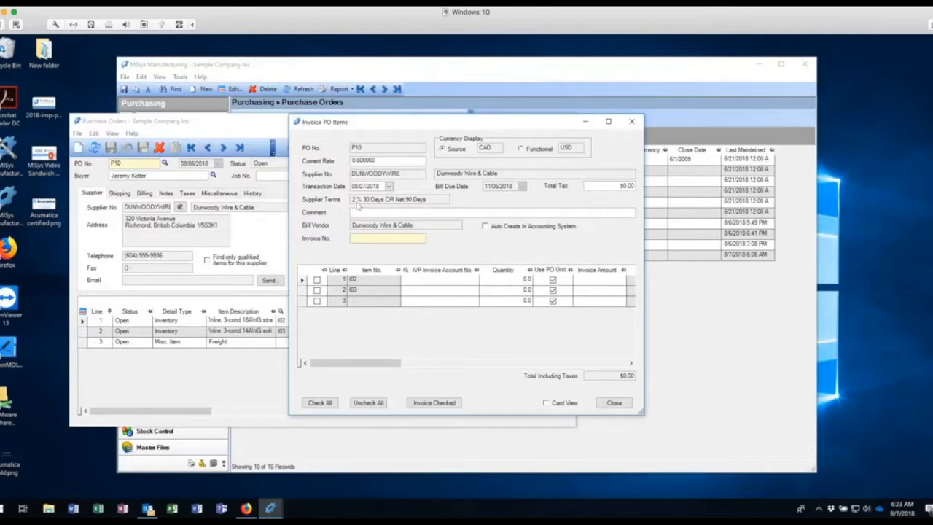
mouse_move(414, 208)
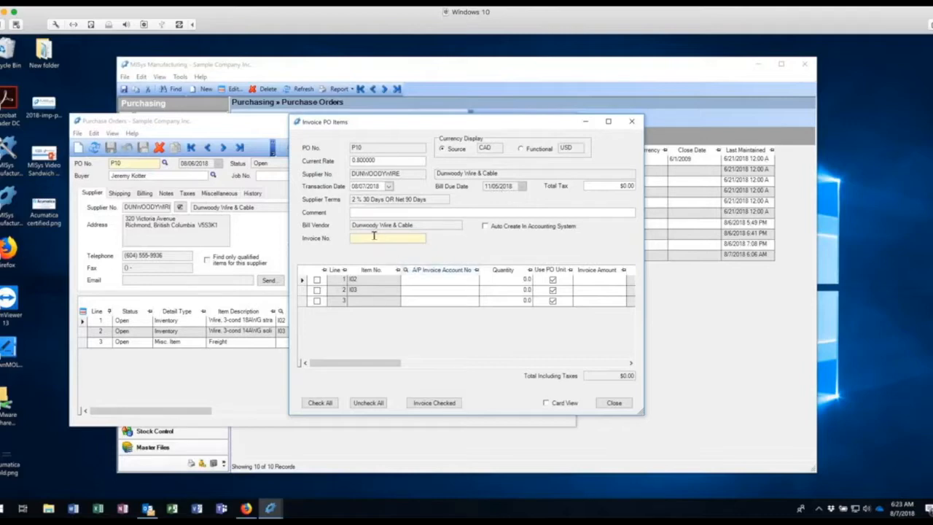
Start entering invoice 12345 details for P10's lines 1 and 2
type("12345")
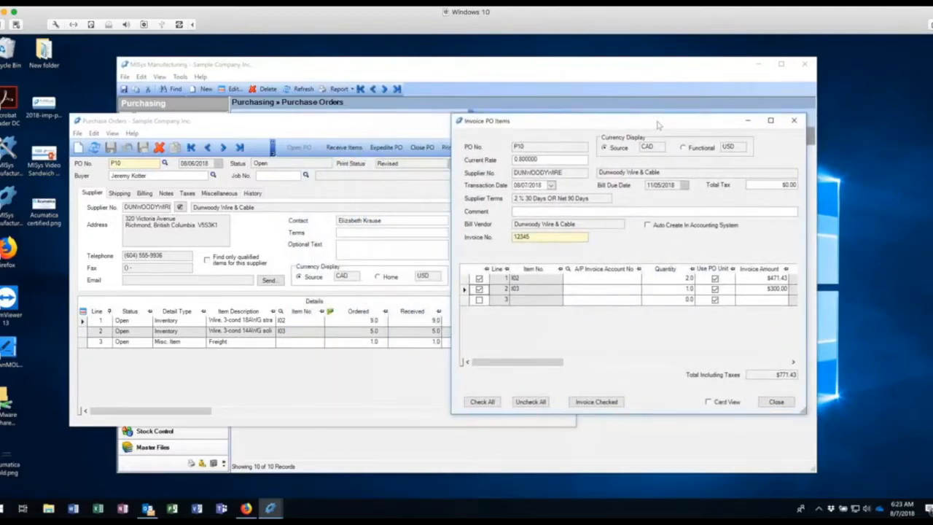
mouse_move(678, 314)
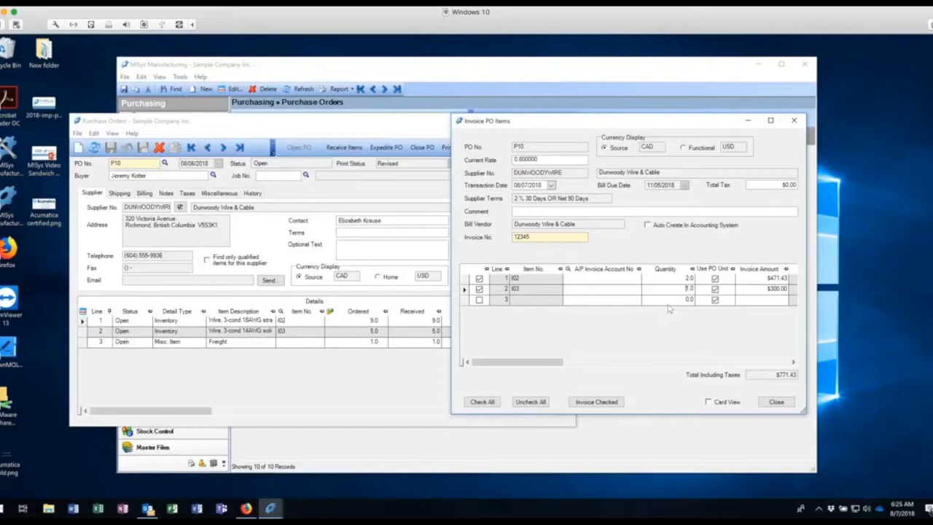
mouse_move(755, 284)
type("1")
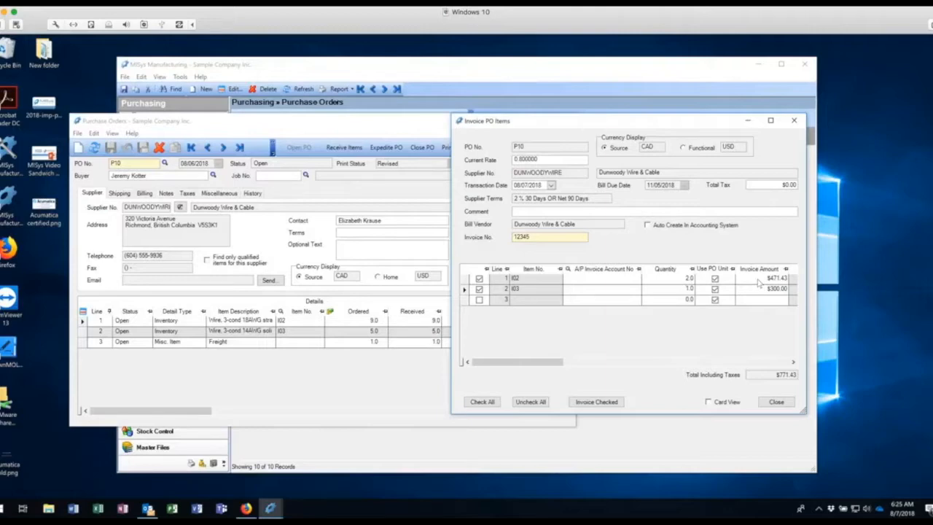
Change line 1's invoice amount to $500.00, making the P10 total $800.00
left_click(765, 278)
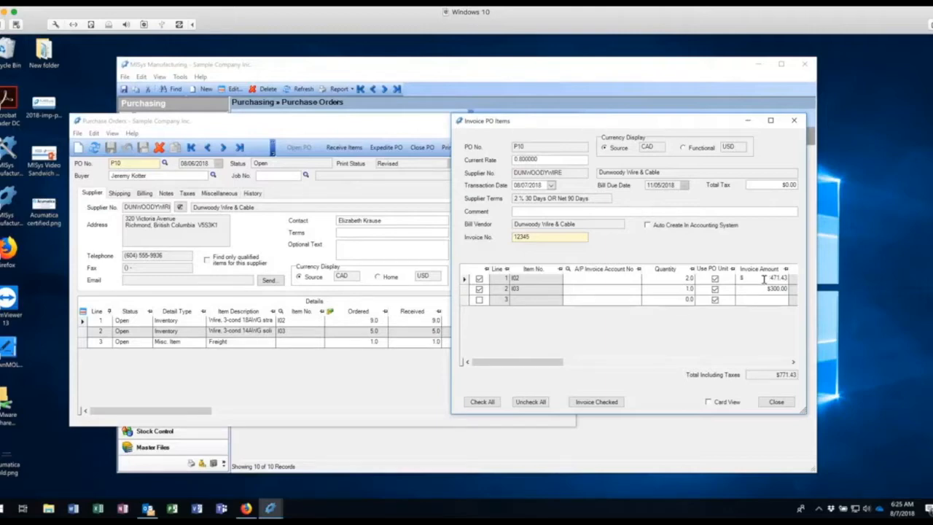
left_click(773, 278)
type("$500.00")
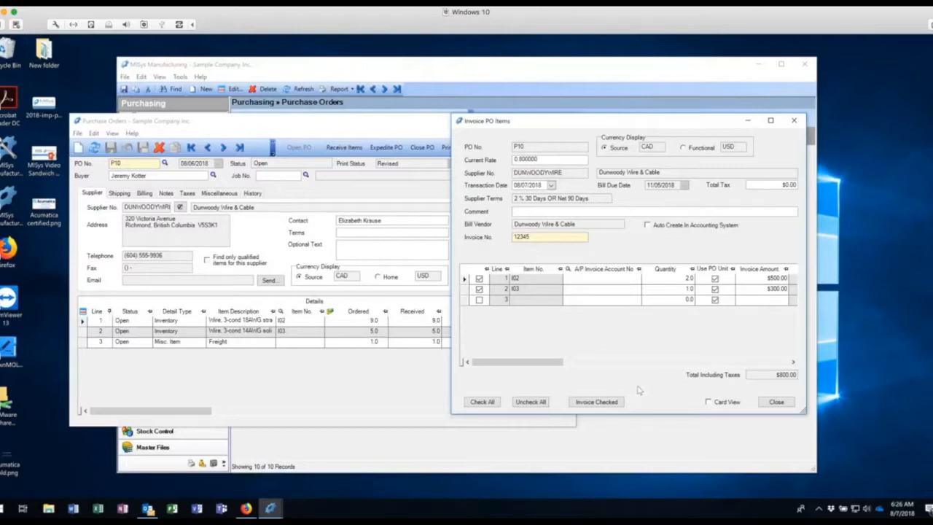
left_click(596, 402)
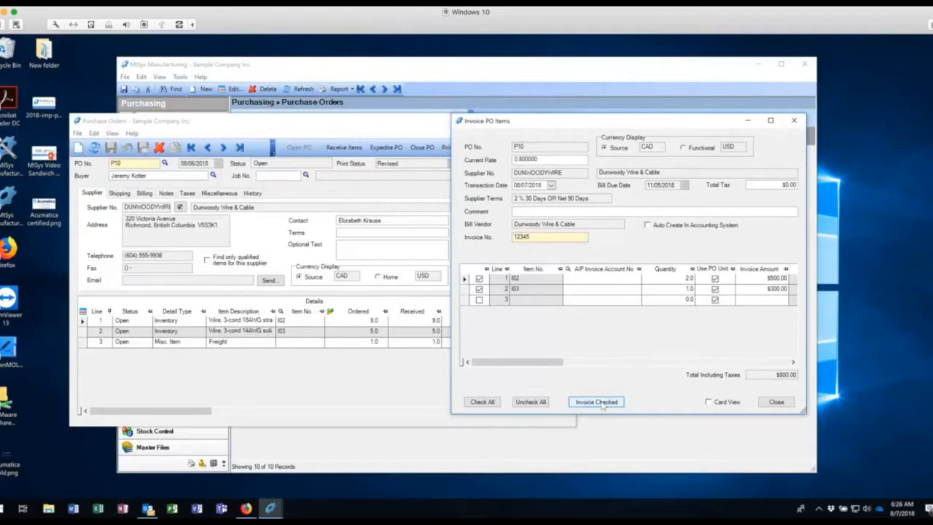
Submit the checked P10 lines, triggering the duplicate invoice number 12345 error
left_click(595, 401)
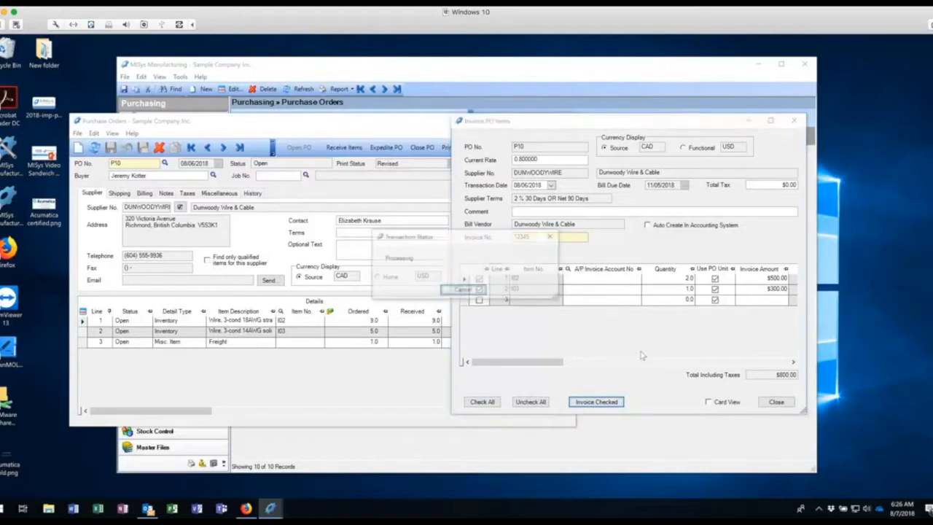
left_click(595, 401)
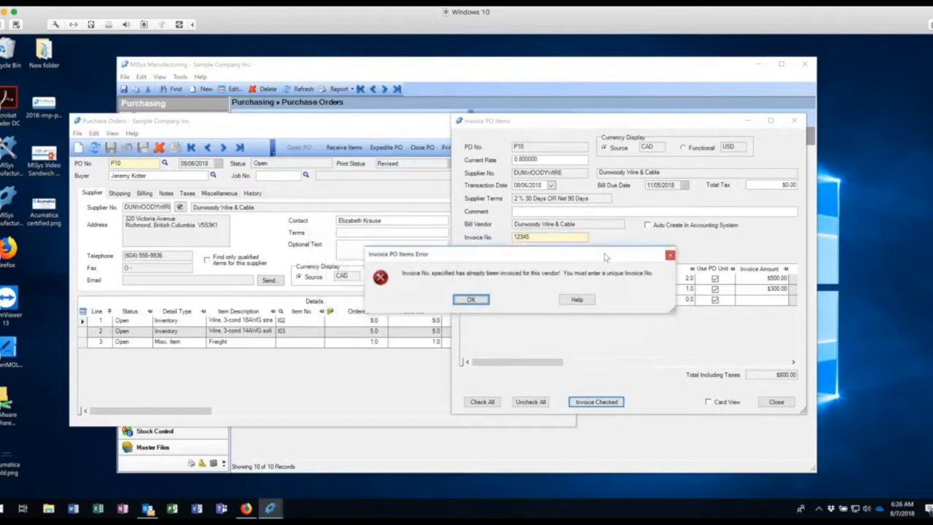
mouse_move(625, 285)
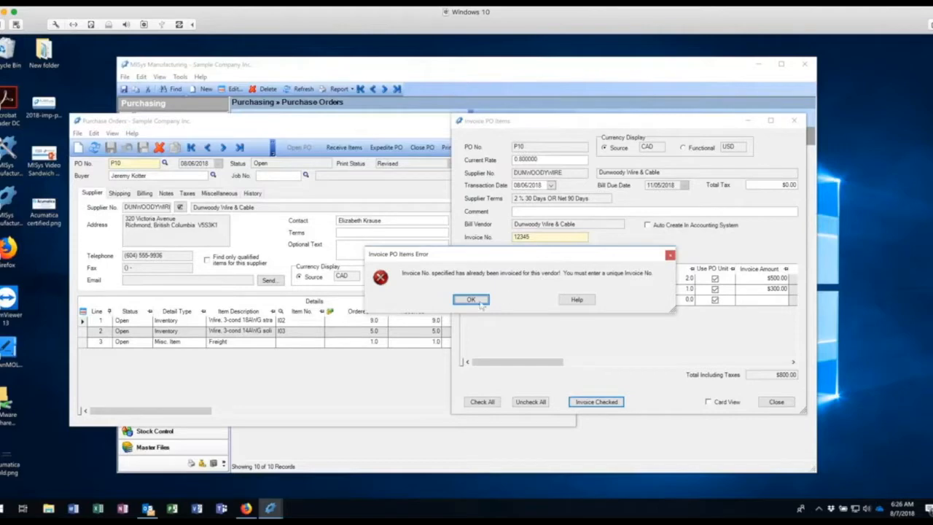
Dismiss the 'Invoice No. already invoiced' error for invoice 12345
left_click(470, 299)
type("12355")
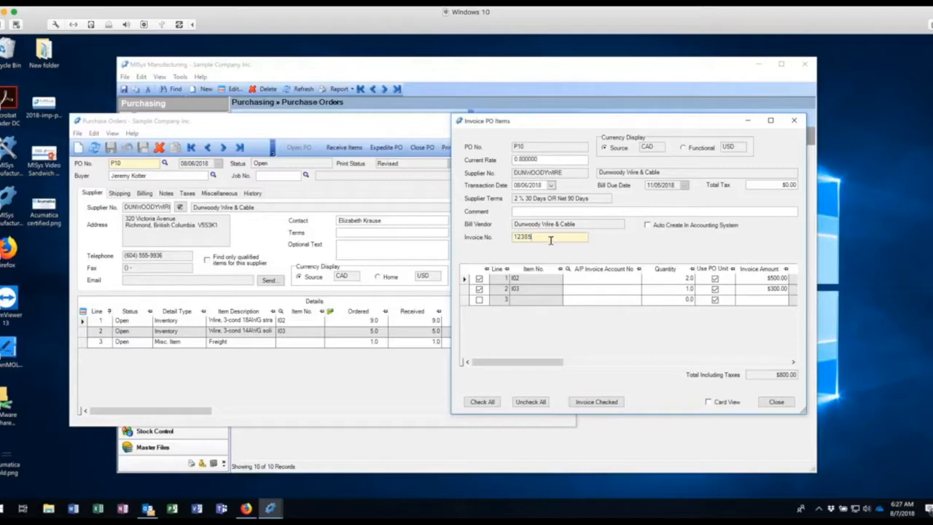
mouse_move(516, 249)
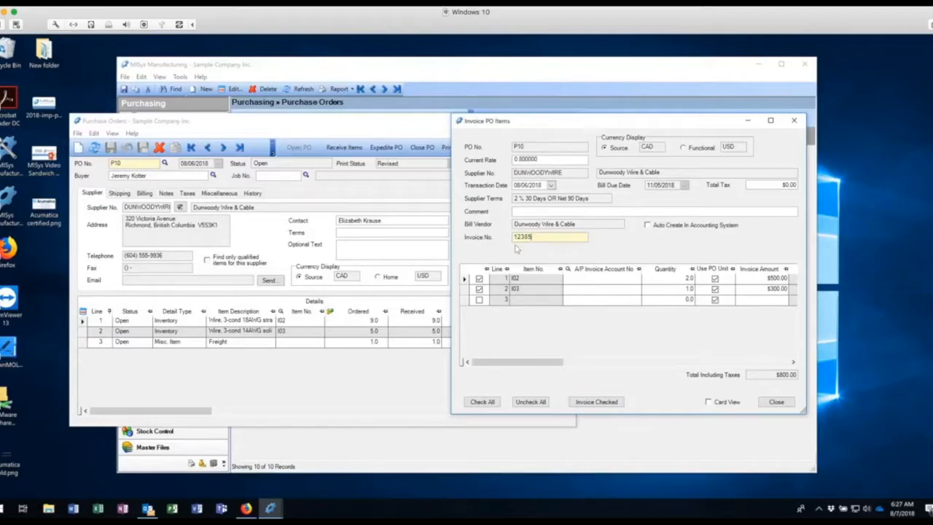
Commit invoice number 12385 and invoice the checked P10 lines, confirming the prompt
left_click(596, 401)
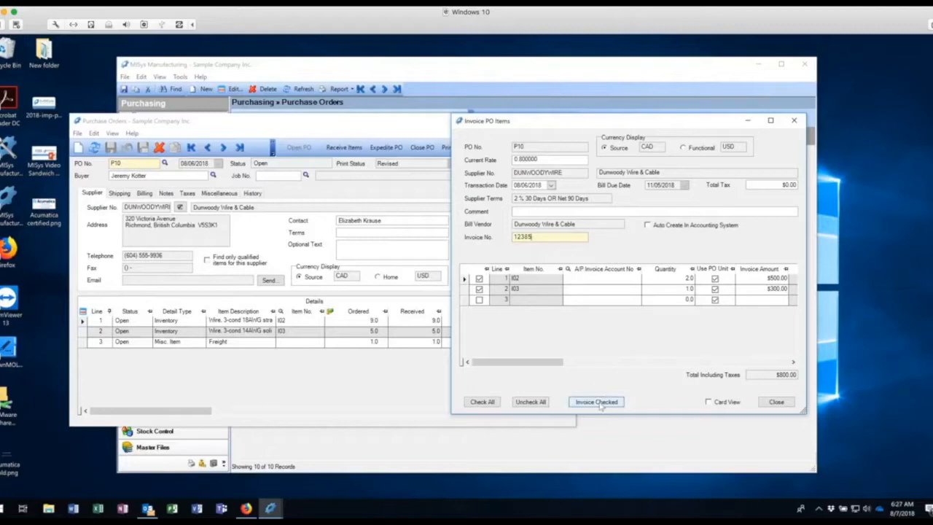
left_click(595, 402)
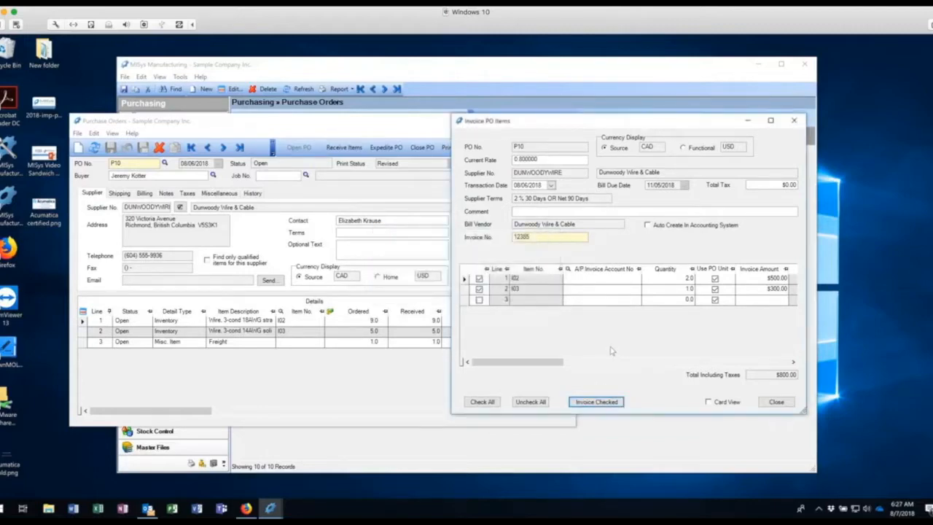
left_click(530, 402)
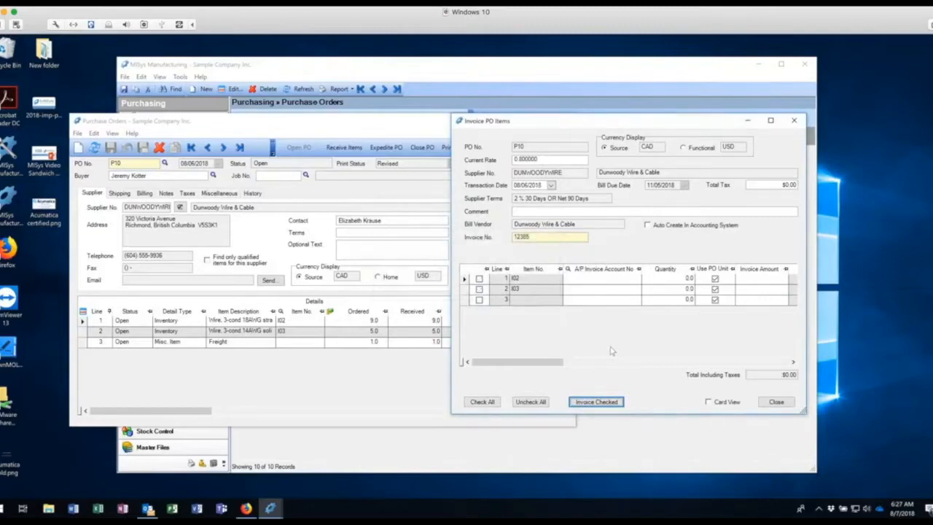
mouse_move(630, 318)
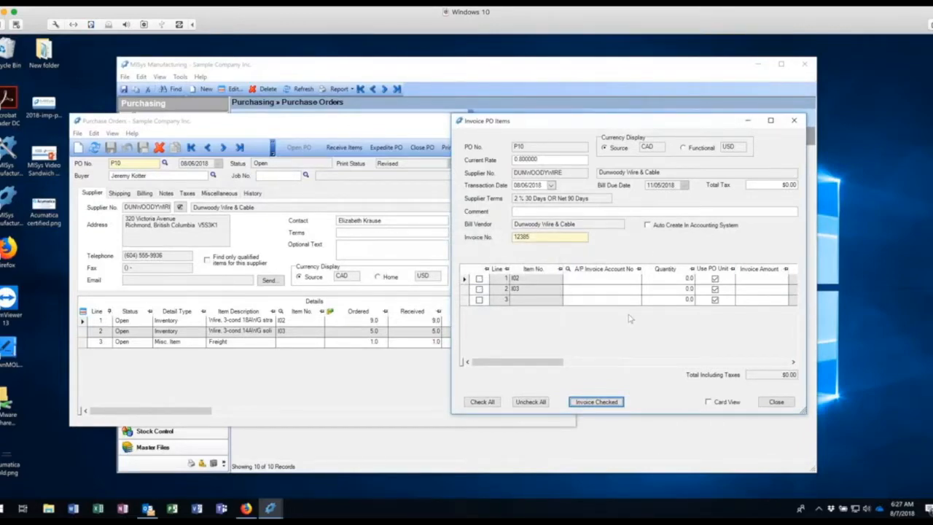
mouse_move(742, 412)
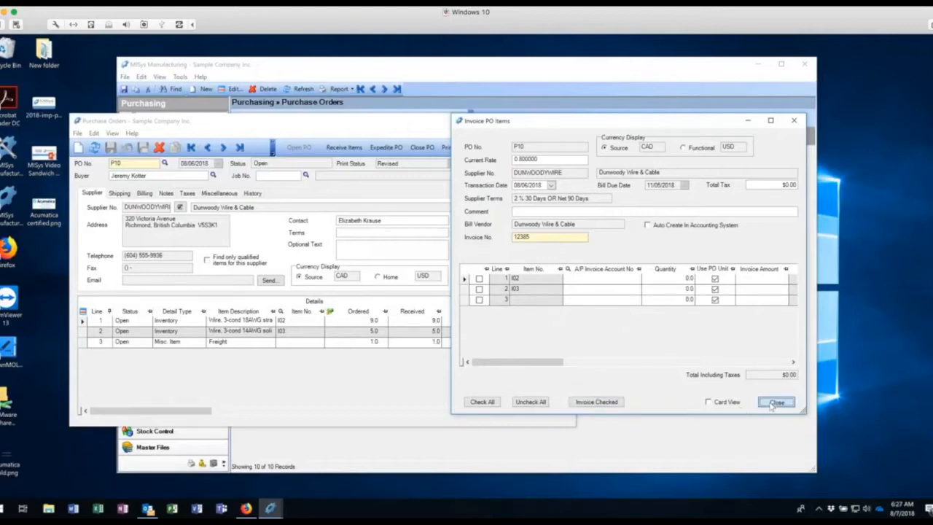
Close the Invoice PO Items window to return to purchase order P10
left_click(776, 401)
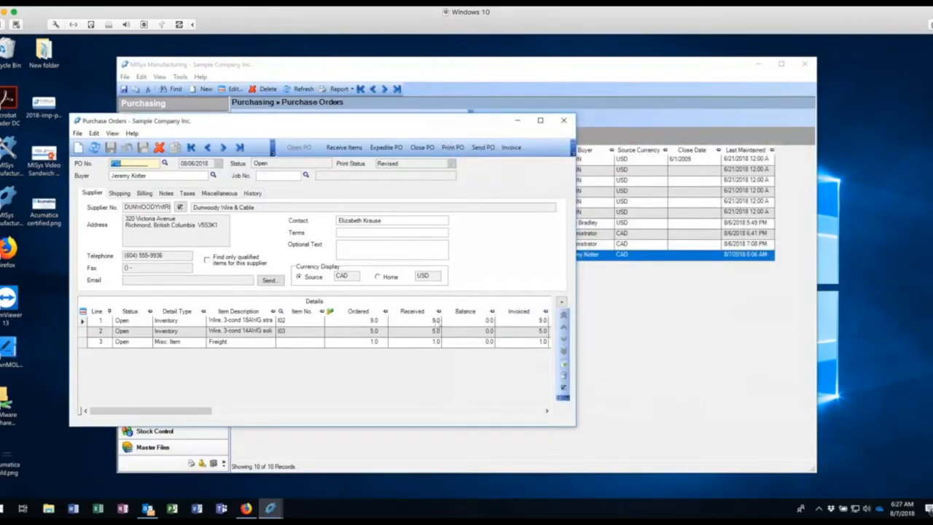
mouse_move(437, 346)
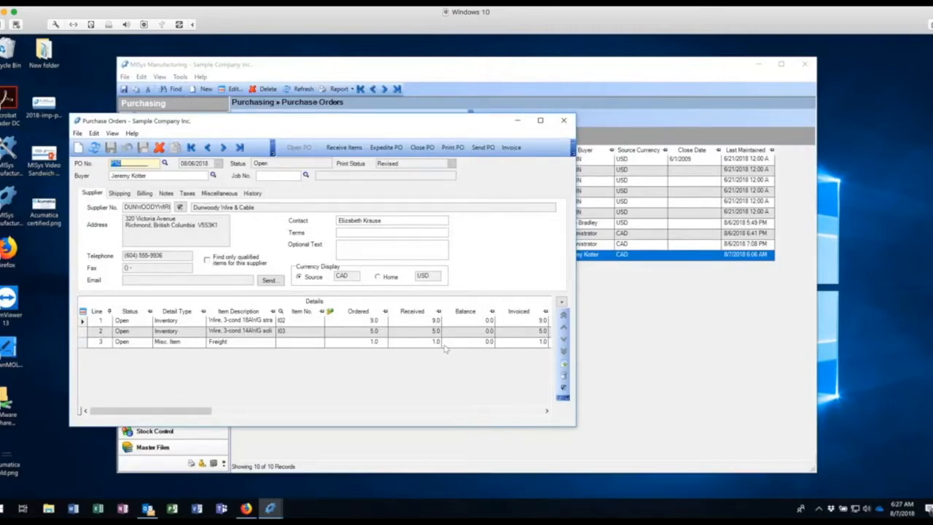
mouse_move(487, 241)
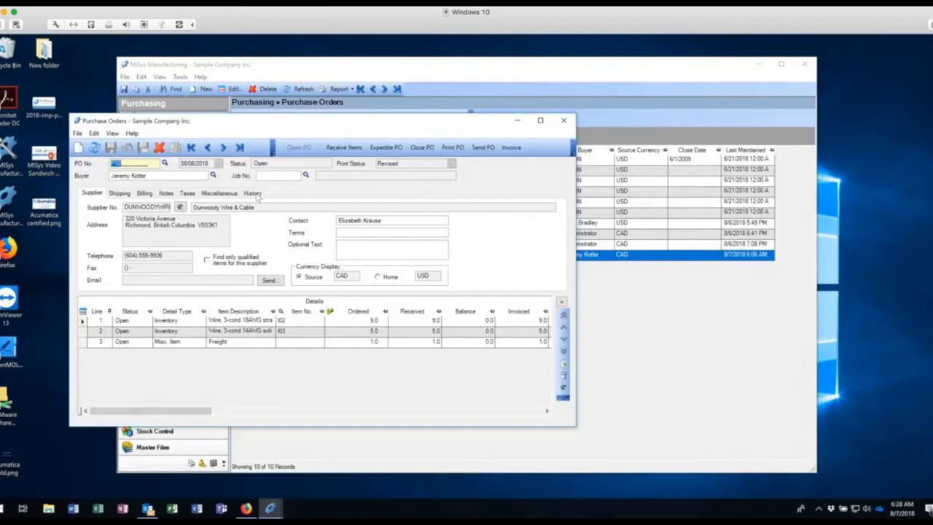
Show P10's History tab listing the 8/6/2018 Invoice PO transaction
left_click(252, 193)
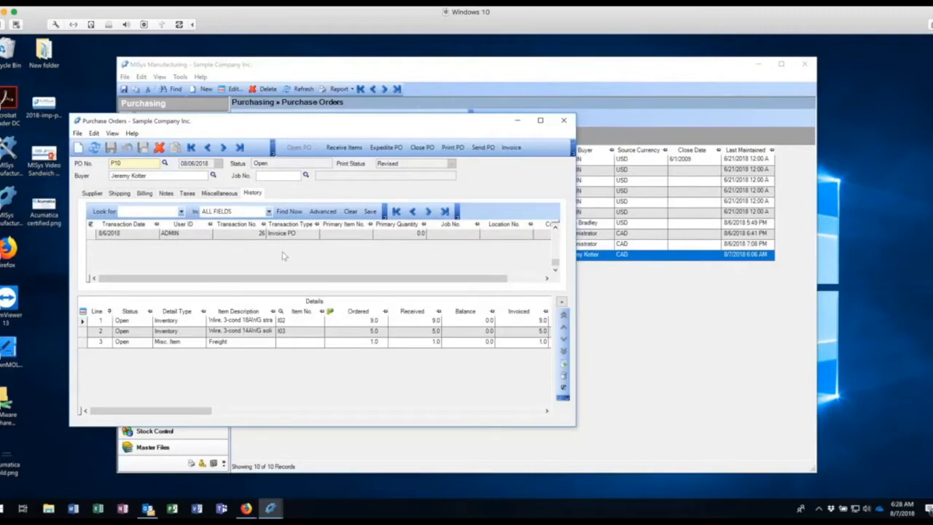
mouse_move(272, 238)
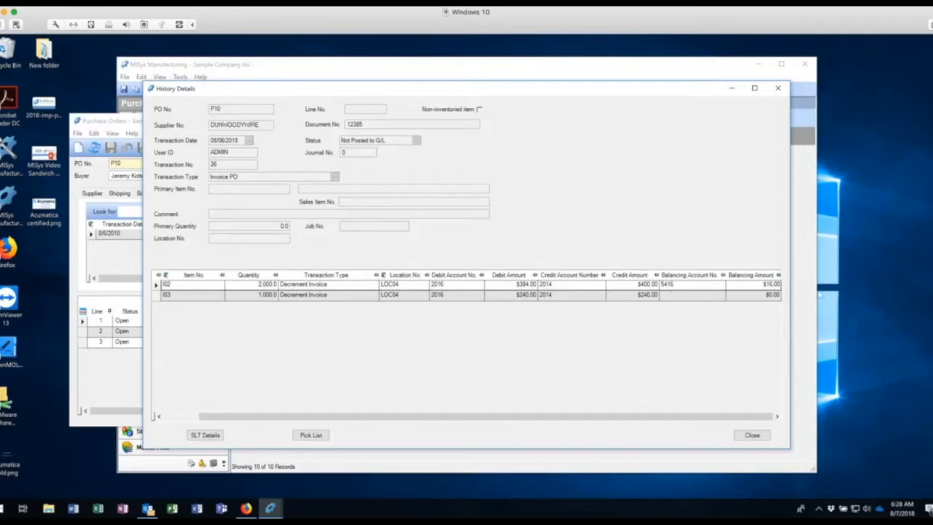
mouse_move(367, 131)
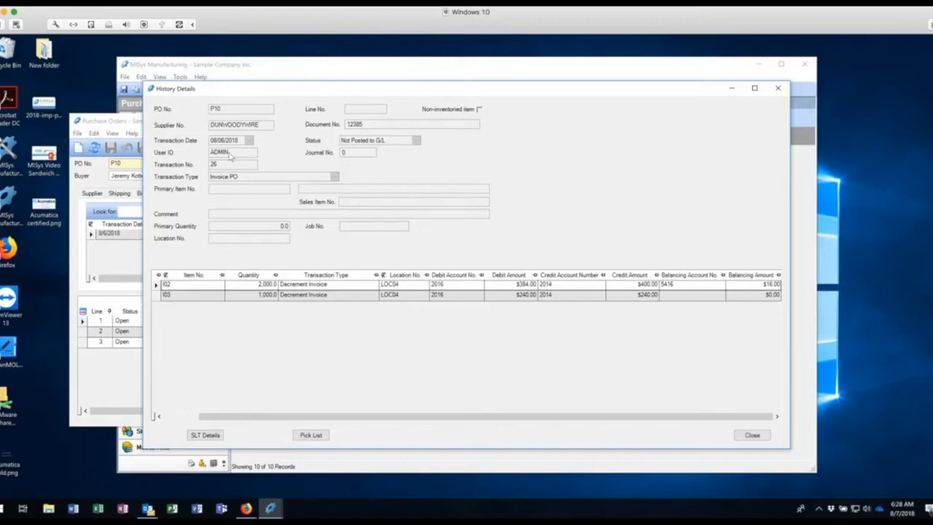
mouse_move(236, 186)
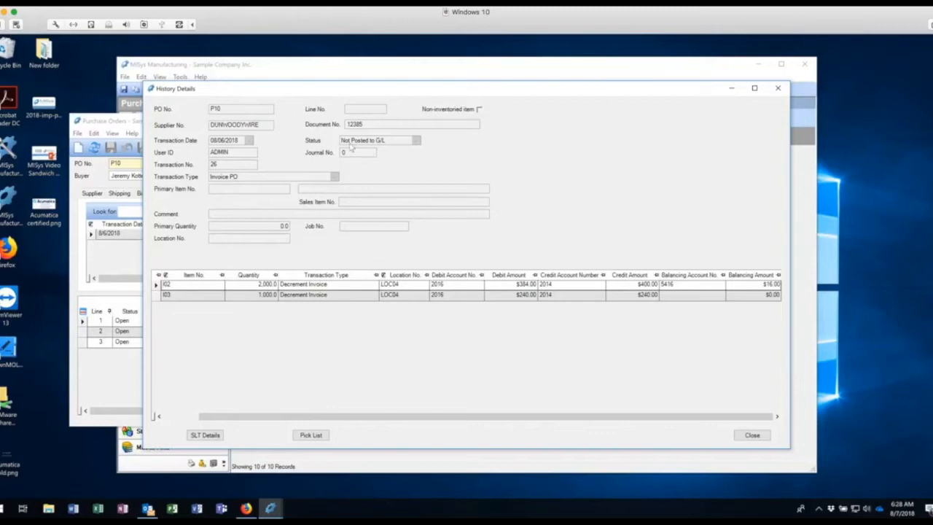
mouse_move(370, 148)
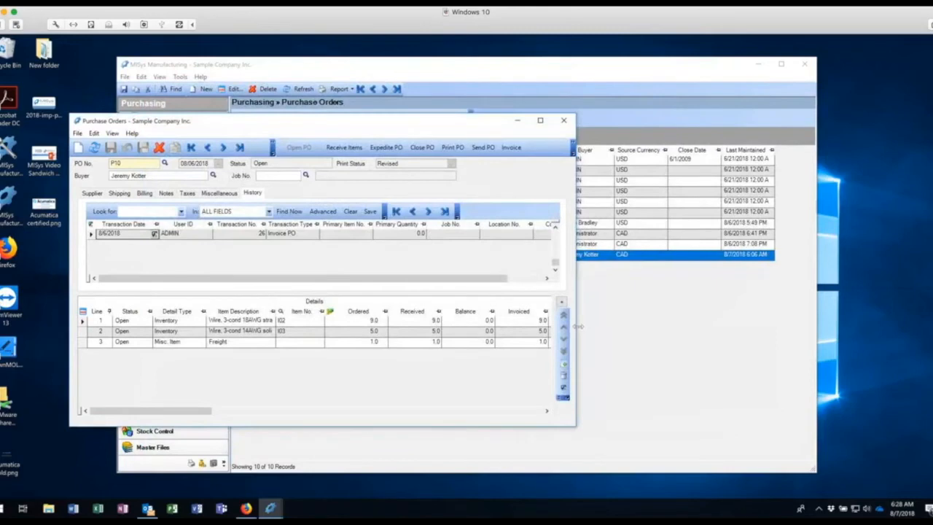
mouse_move(609, 275)
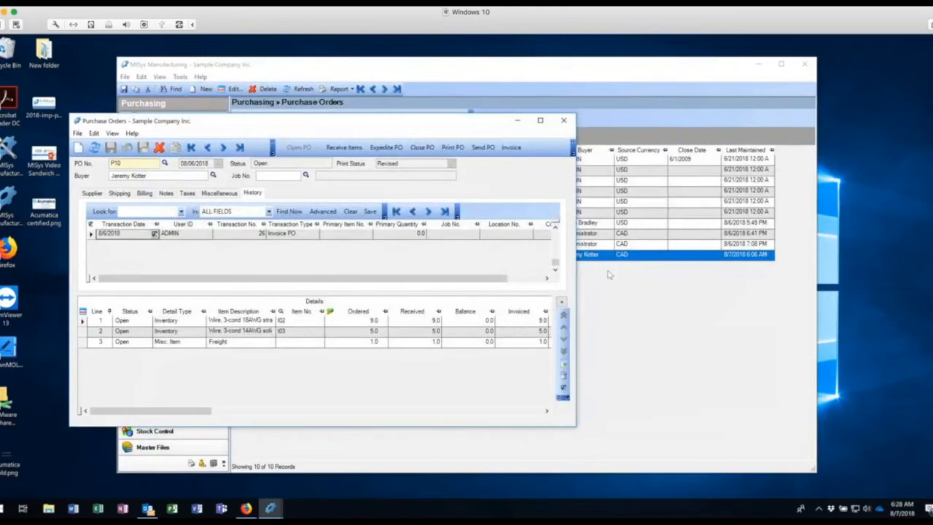